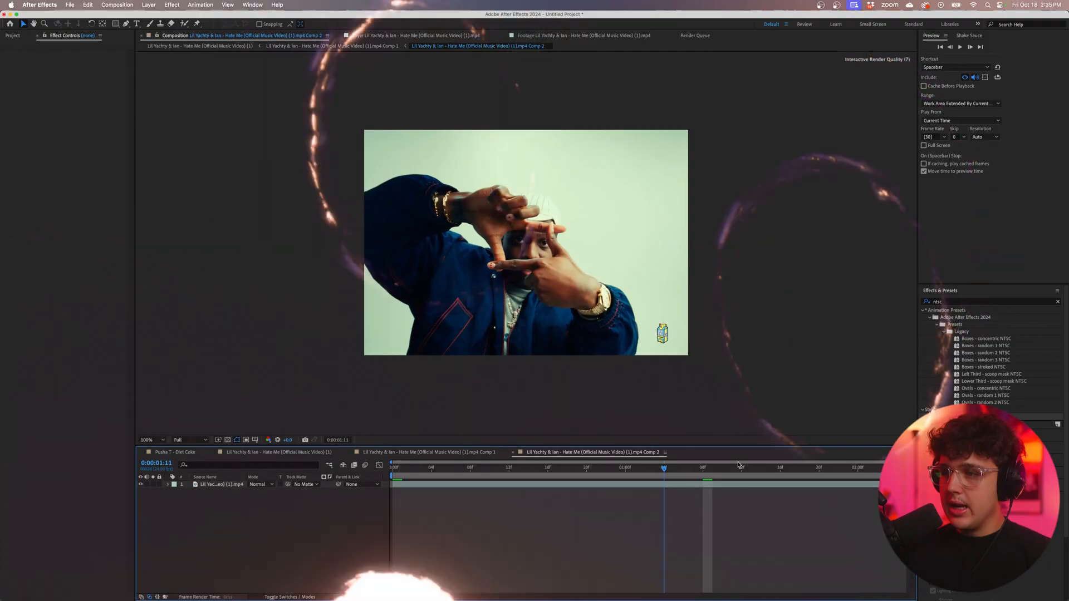
- Roto-brush the rapper out of the footage and propagate the cutout through the clip from its start
left_click(441, 468)
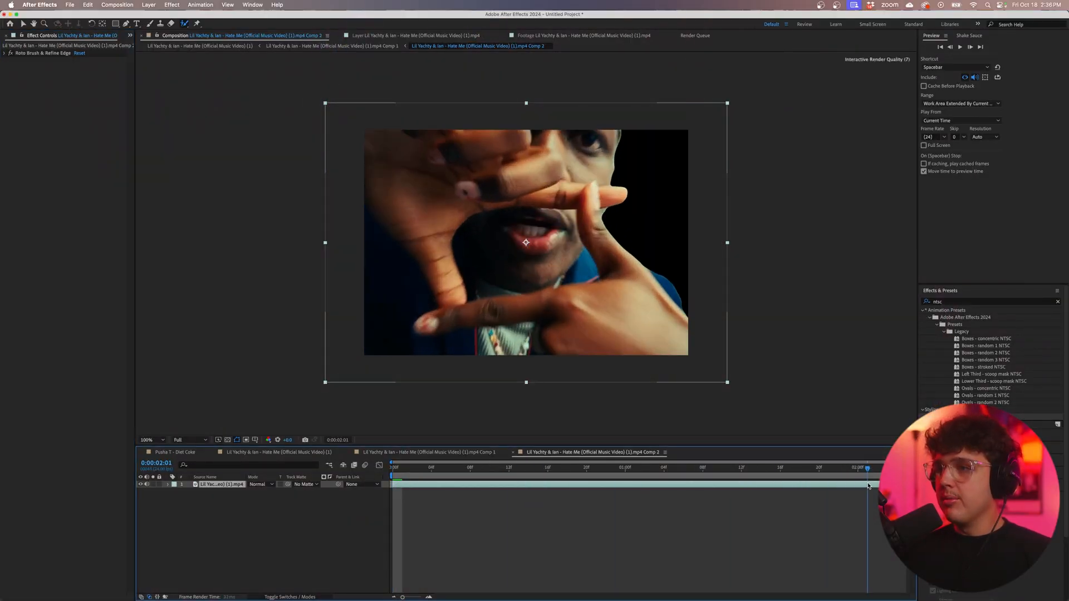
left_click(393, 467)
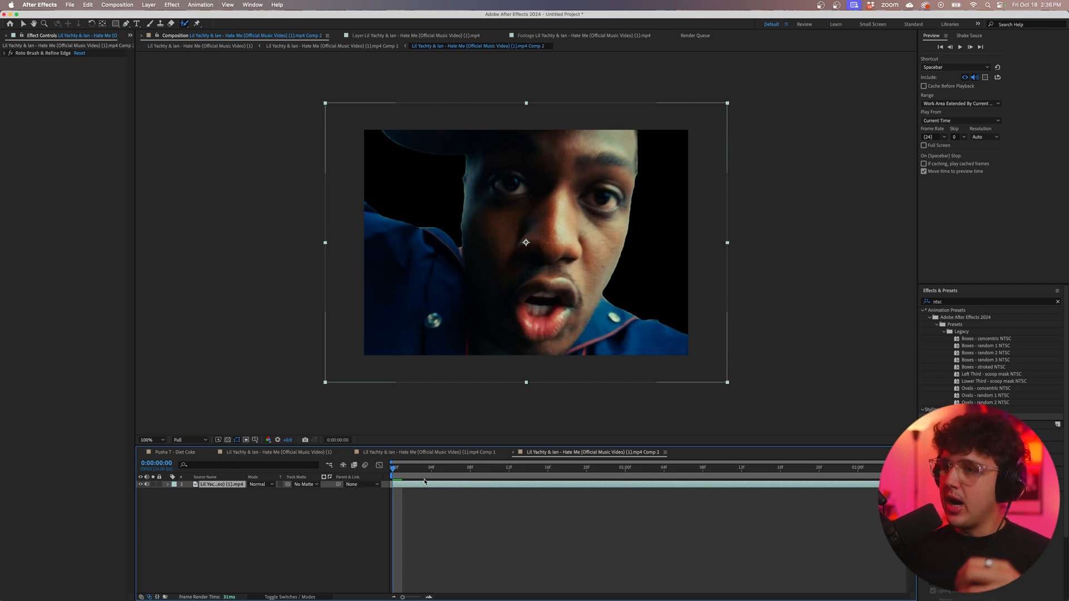
left_click(739, 468)
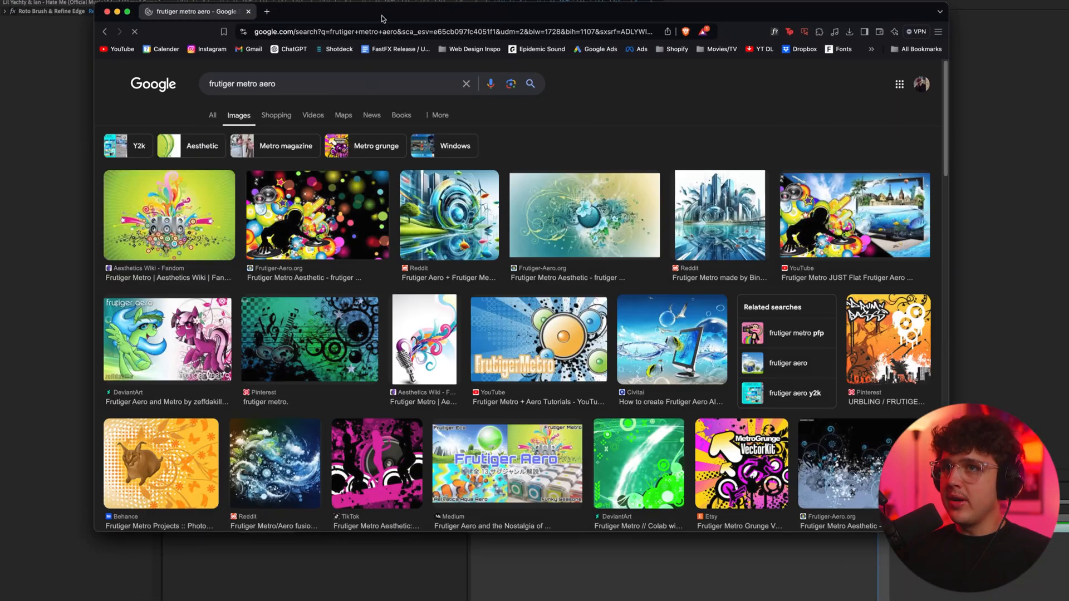
- Find the orange swirl Frutiger Metro wallpaper in the image results and save a copy of it
scroll("down", 3)
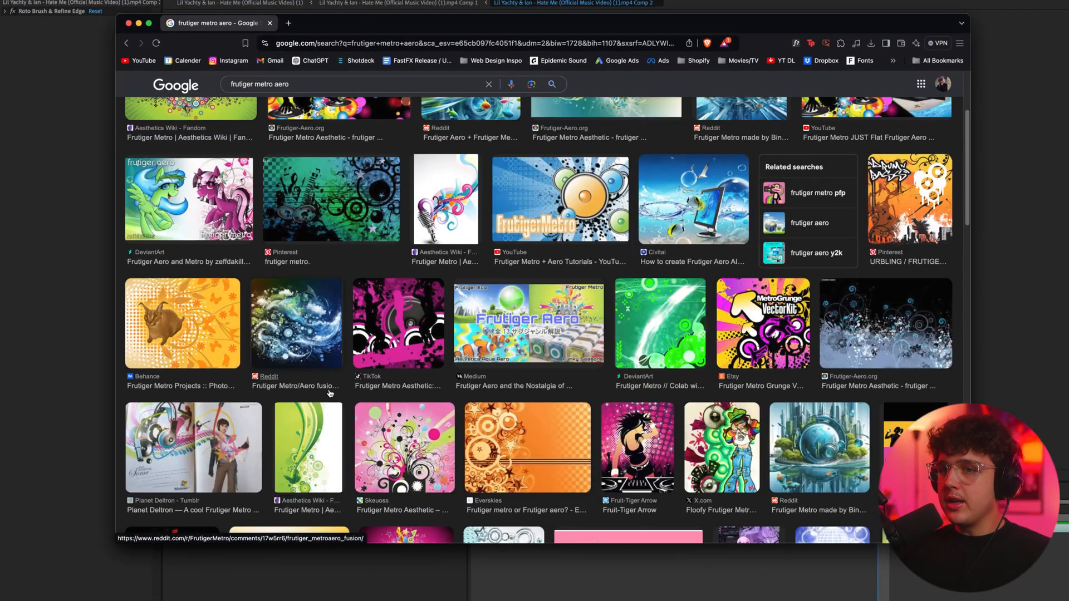
left_click(527, 448)
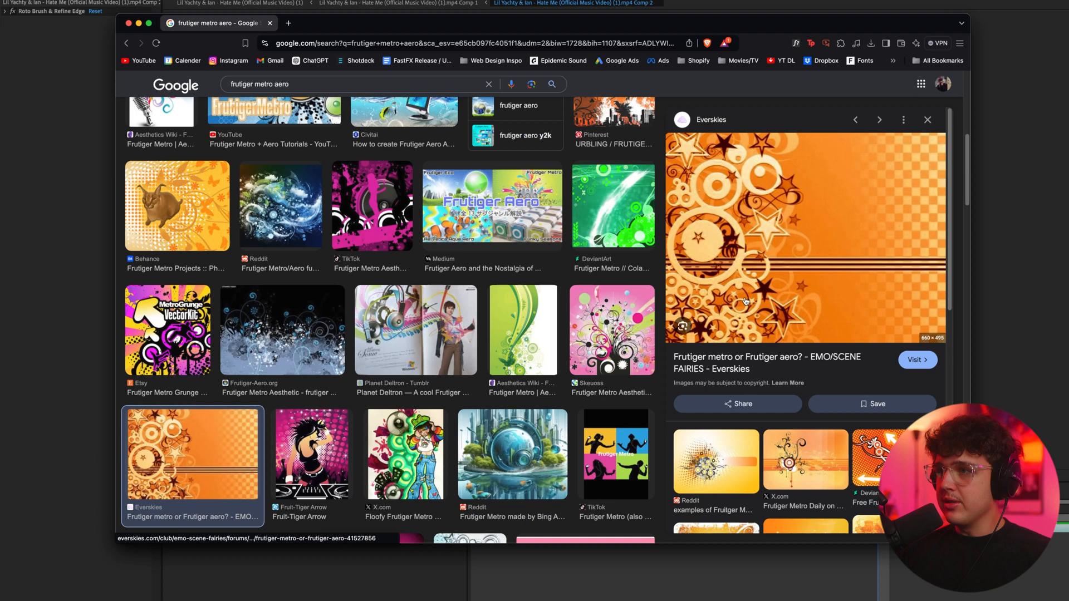
scroll("down", 3)
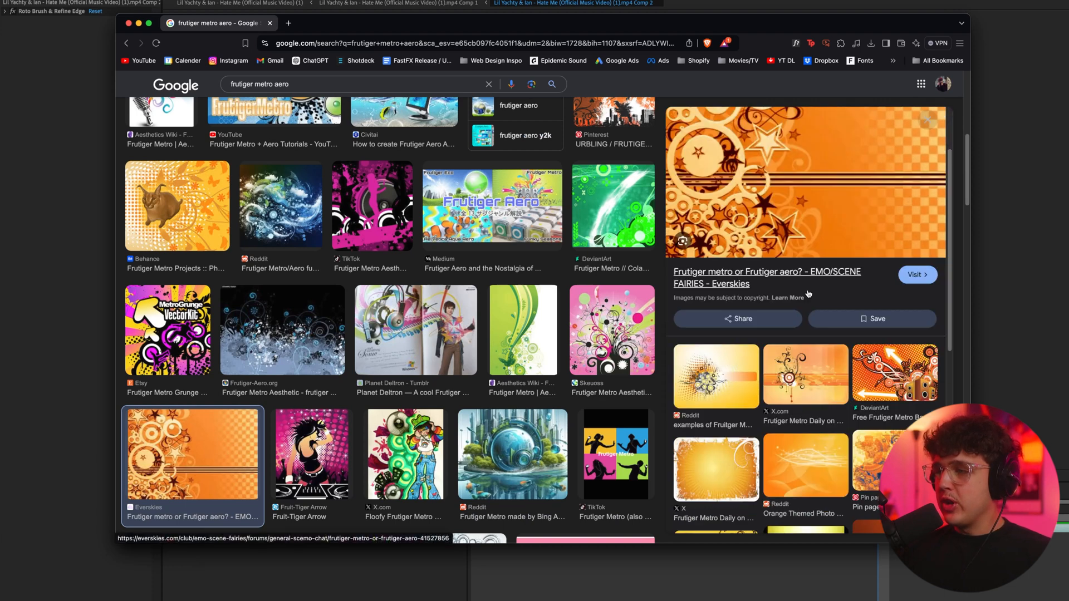
scroll("down", 3)
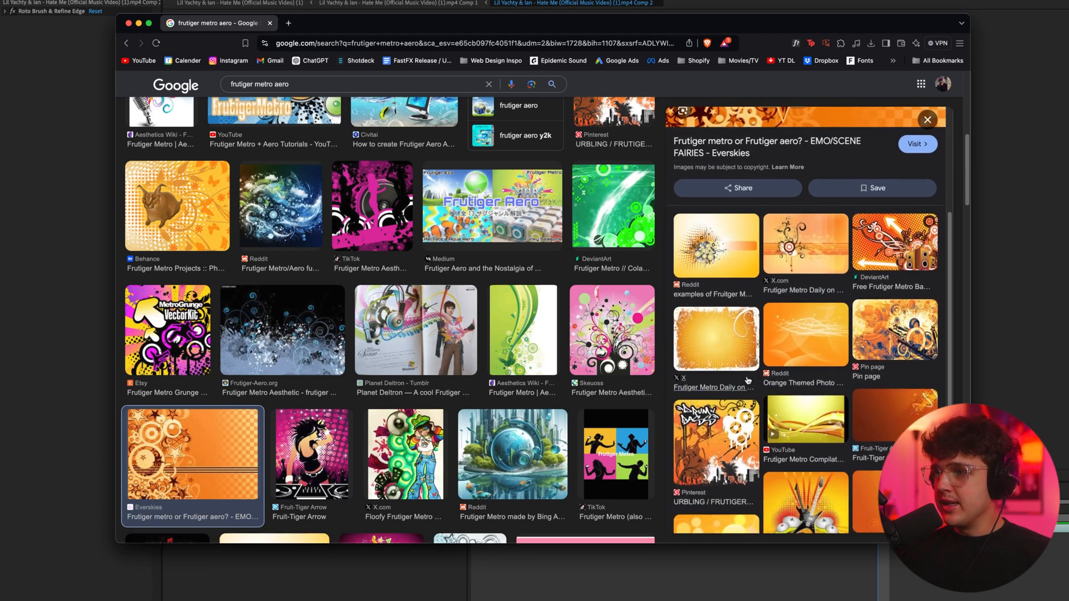
left_click(805, 334)
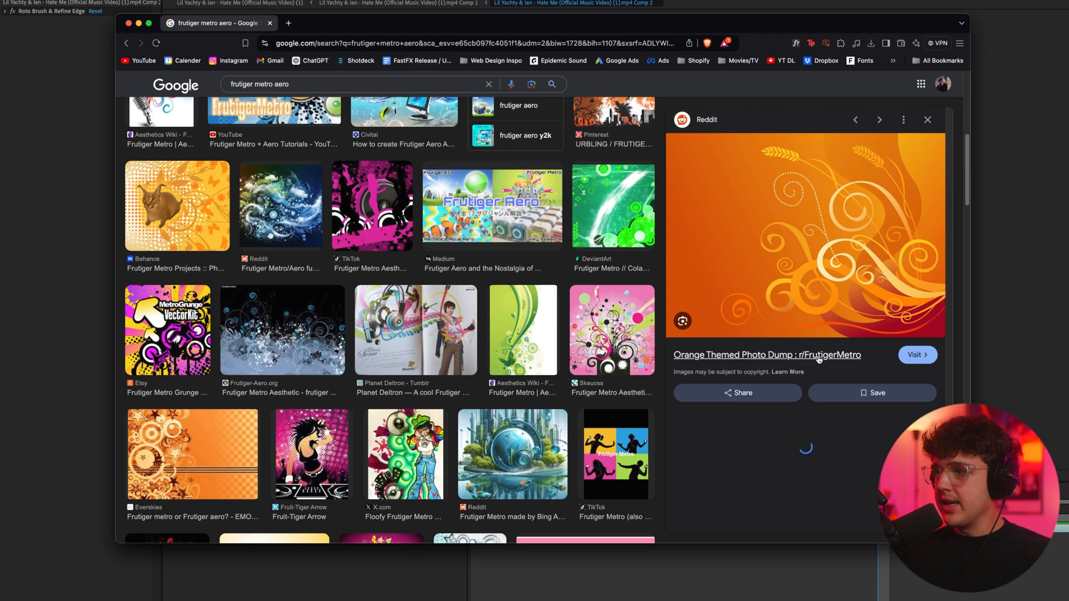
right_click(804, 231)
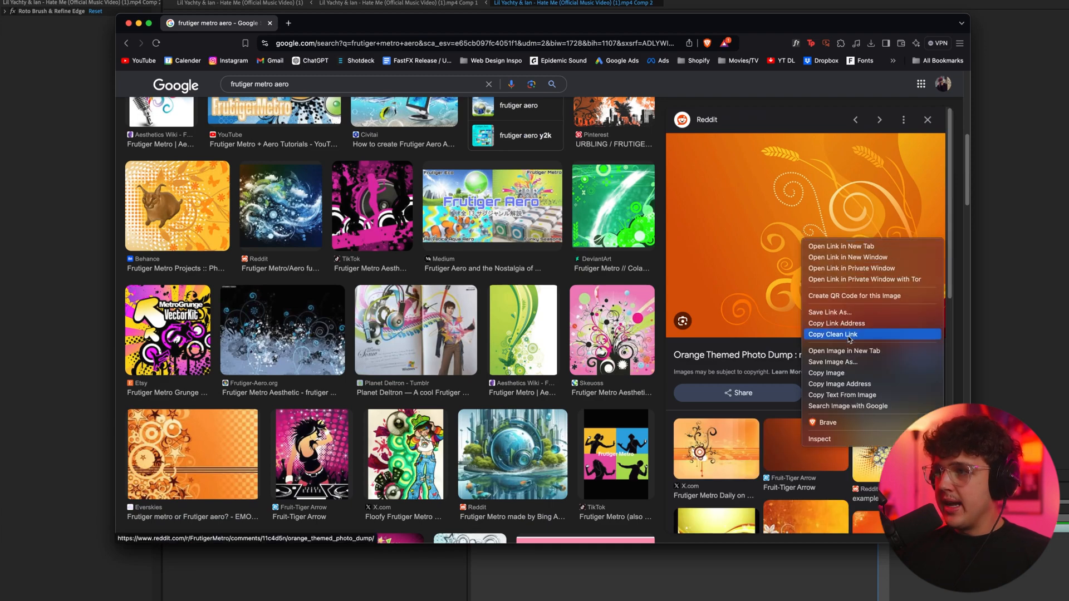
left_click(831, 334)
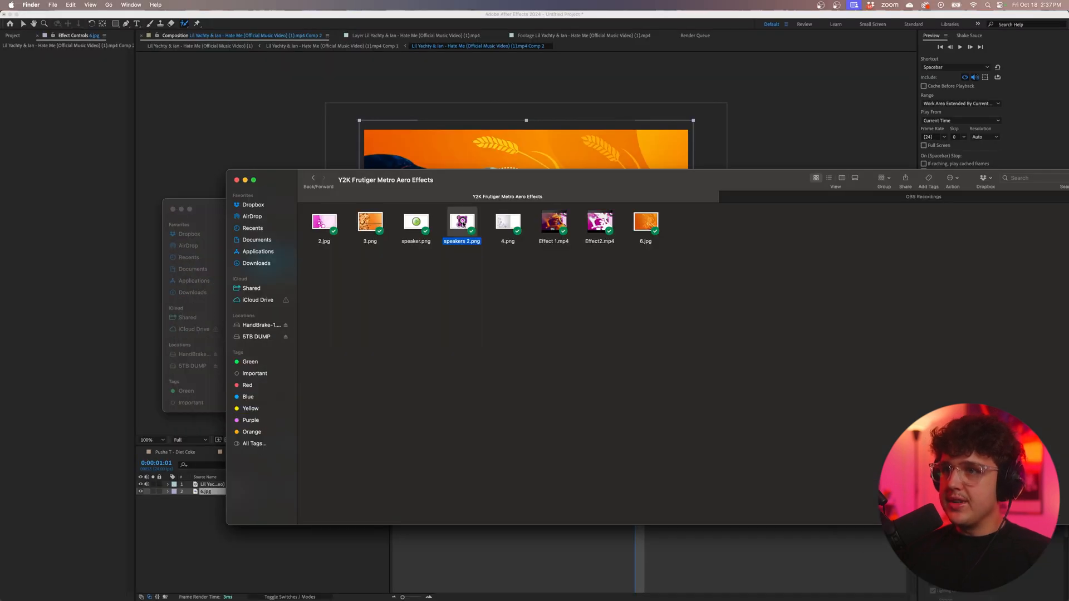
- Import speakers 2.png and layer it above the orange swirl background
double_click(462, 220)
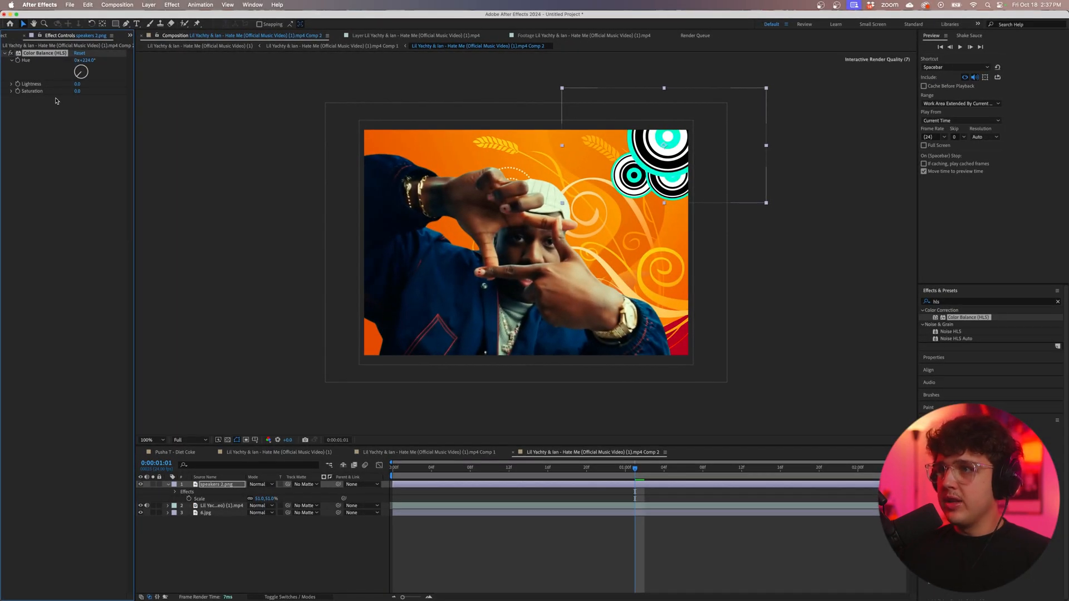
- Shift the speaker graphic's hue with Color Balance (HLS) before duplicating it to the right corners
left_click_drag(80, 71, 81, 67)
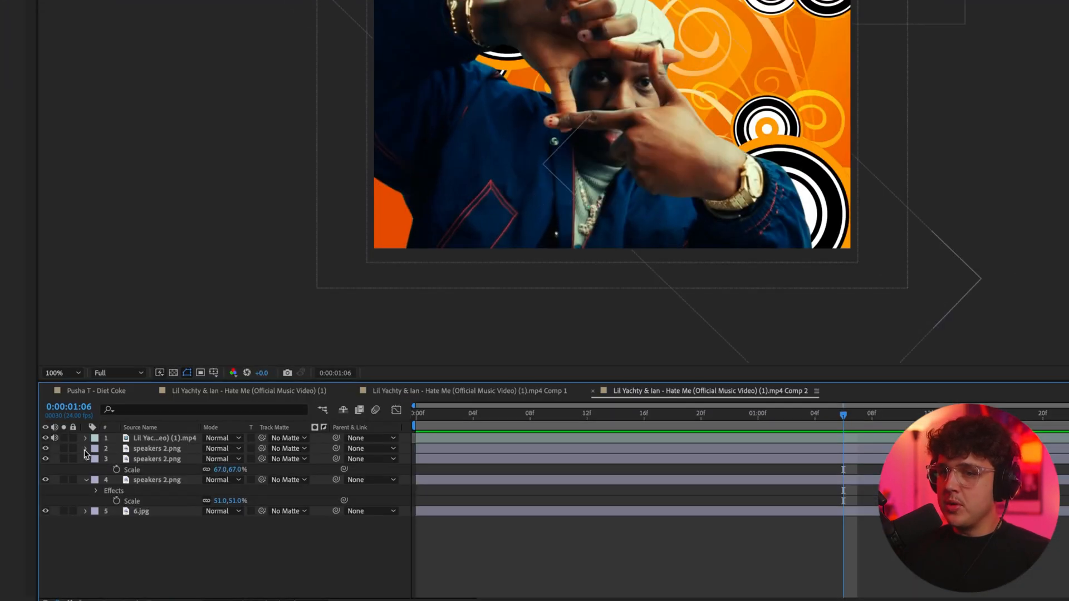
- Keyframe the speaker layer's Scale between 73% and 67% and reuse the pulse keyframes along the timeline
left_click(85, 448)
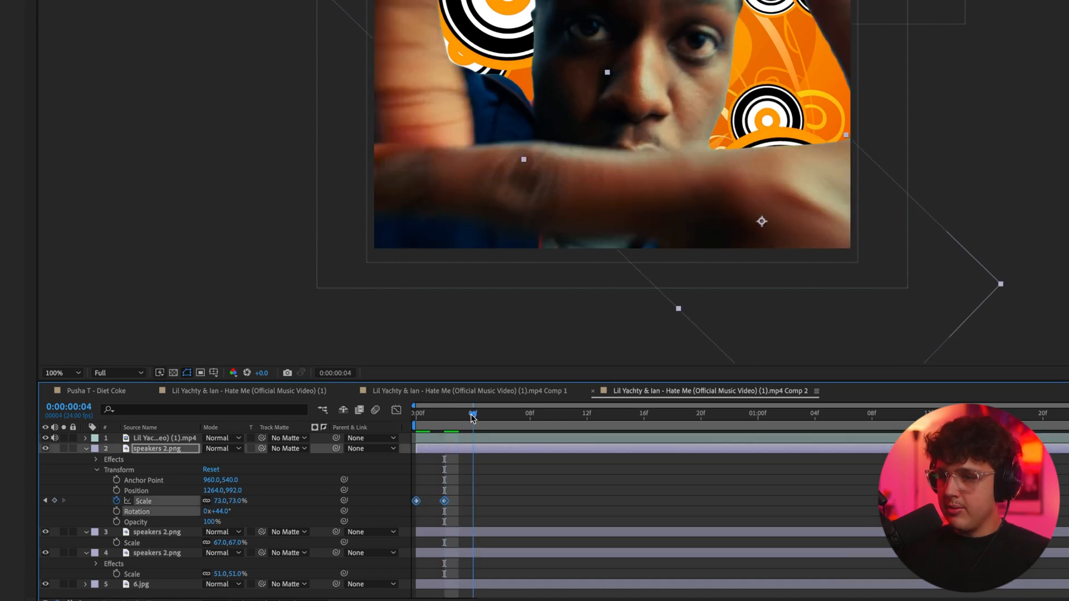
left_click(530, 413)
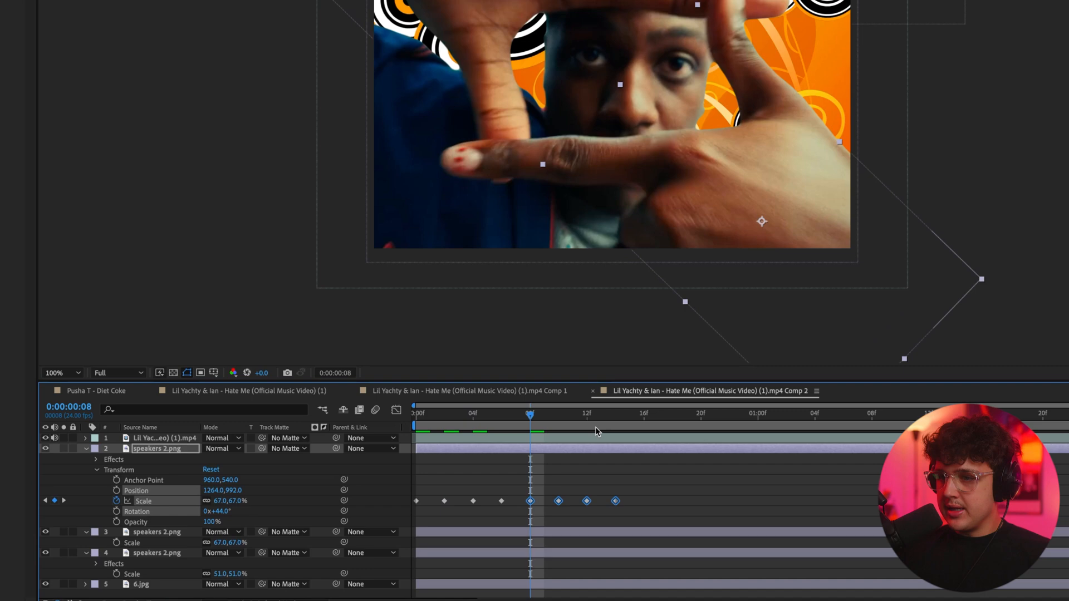
left_click(757, 413)
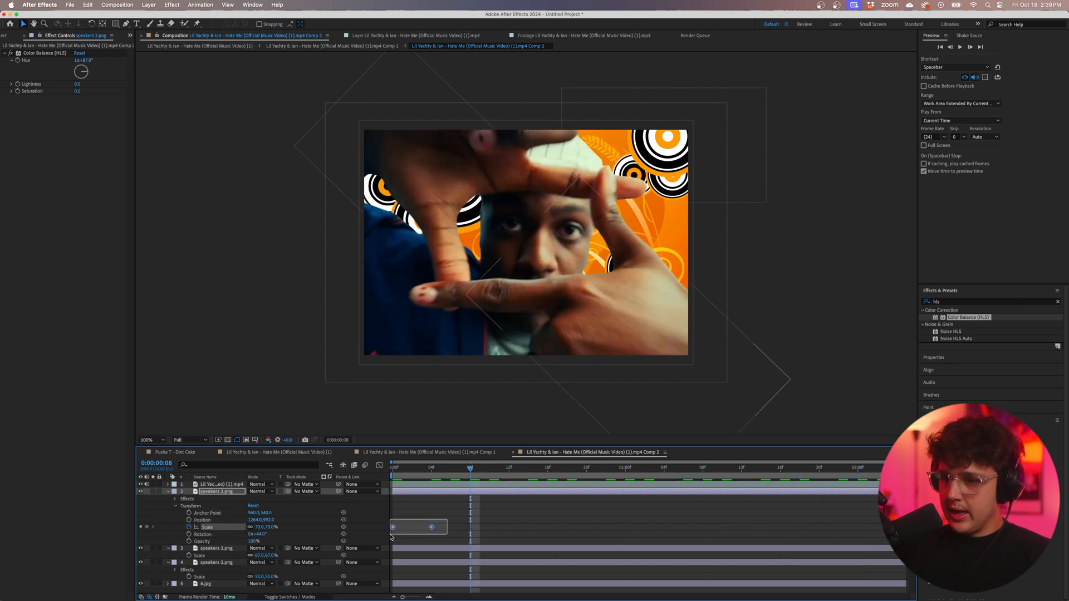
left_click(613, 467)
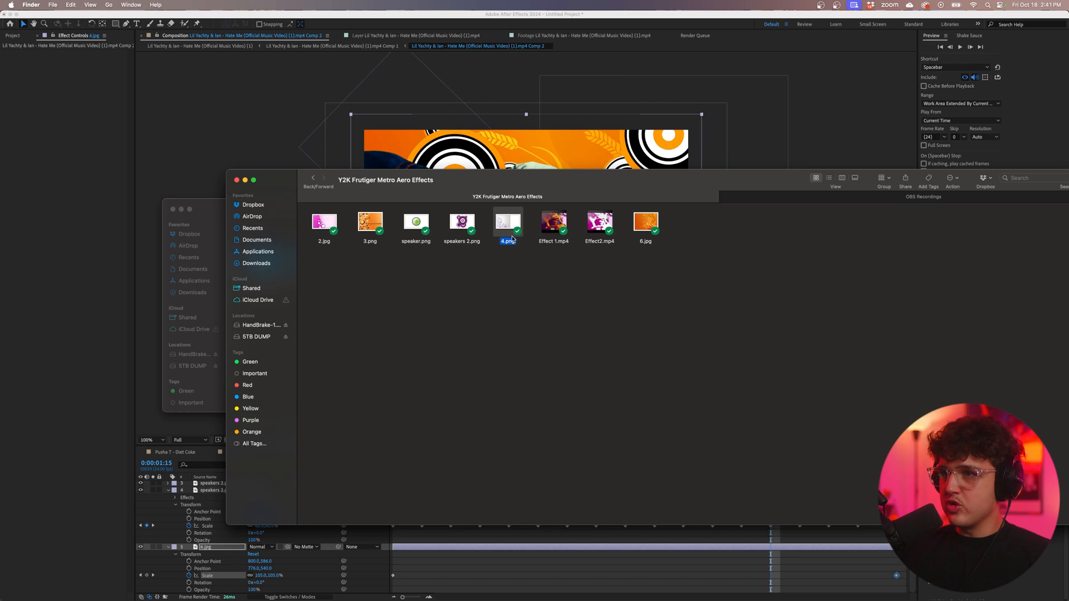
- Import 4.png, tint its hue toward red-orange with Color Balance (HLS), and blend it in Multiply mode
double_click(507, 219)
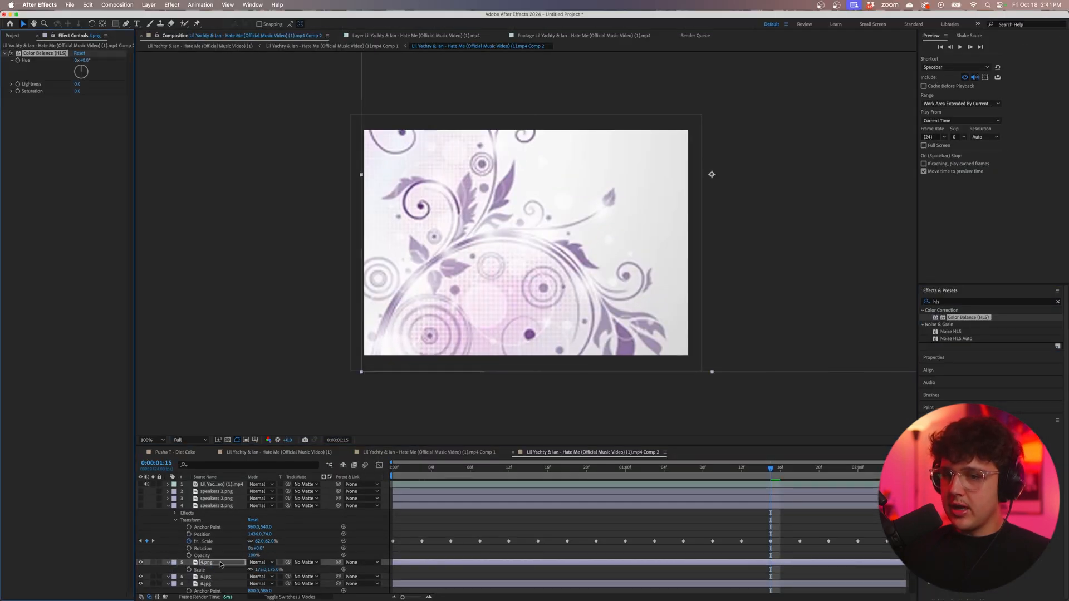
left_click_drag(80, 72, 86, 68)
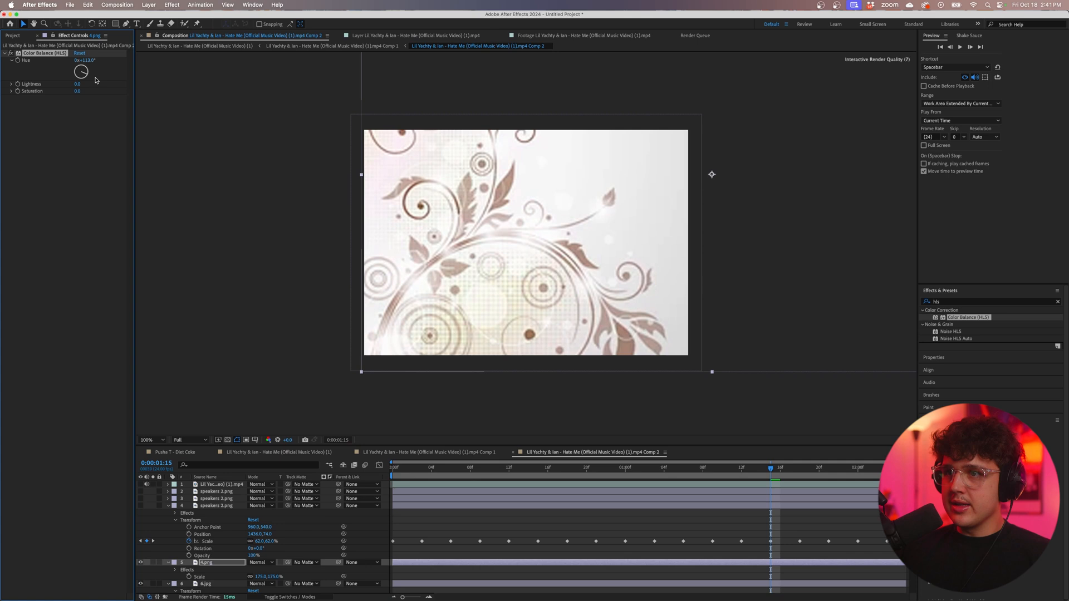
left_click_drag(80, 71, 82, 77)
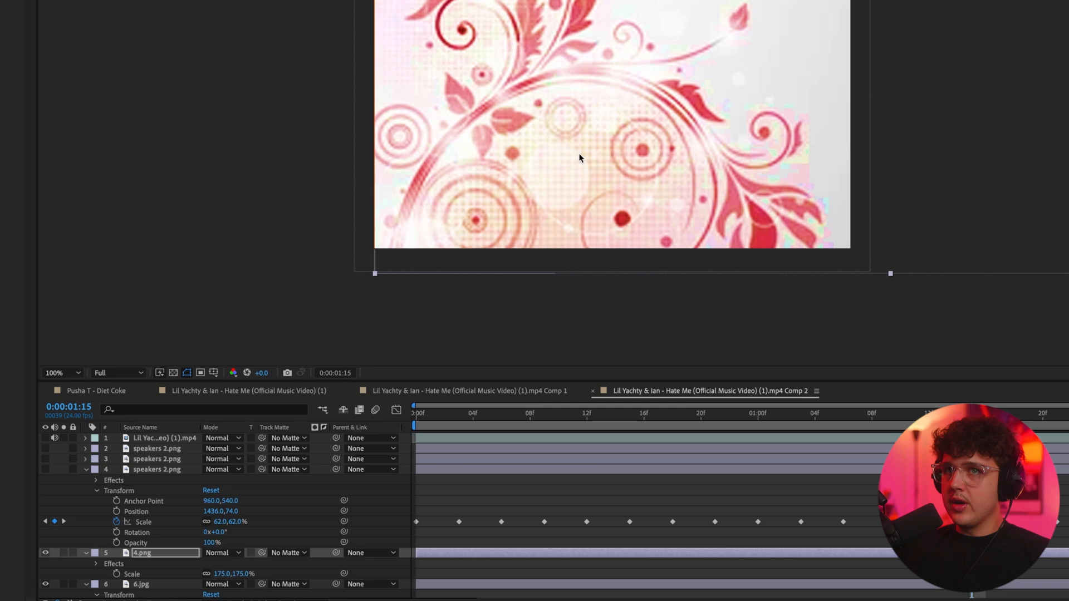
left_click(219, 499)
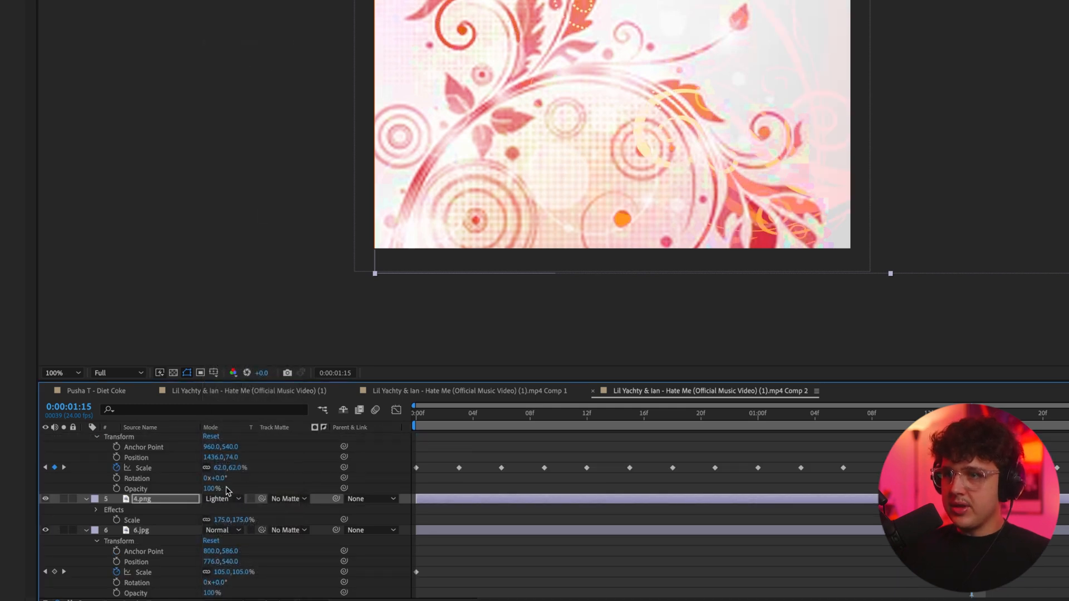
left_click(220, 498)
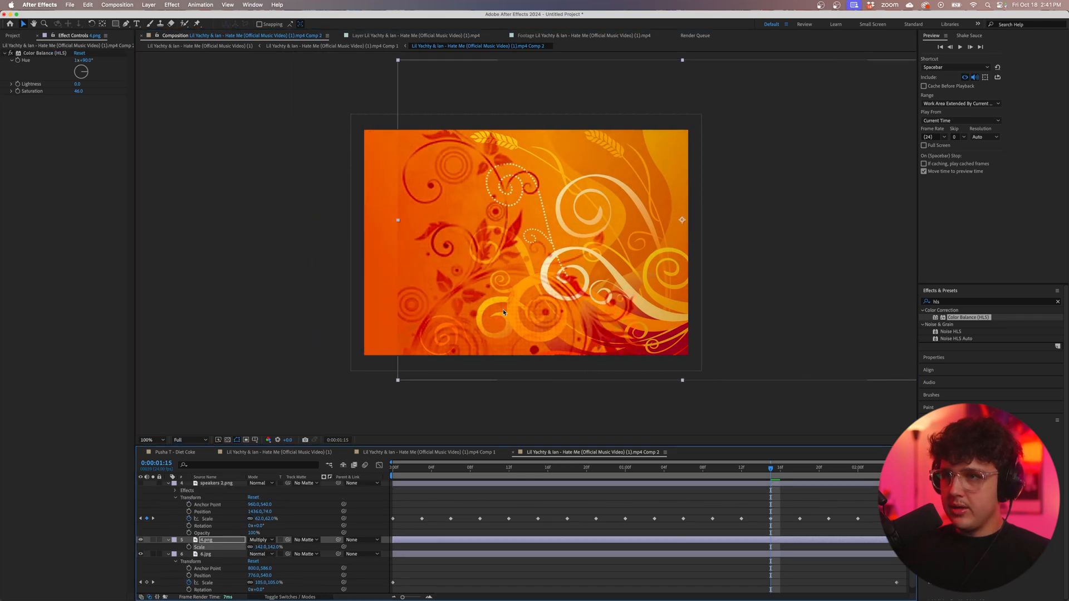
left_click(150, 439)
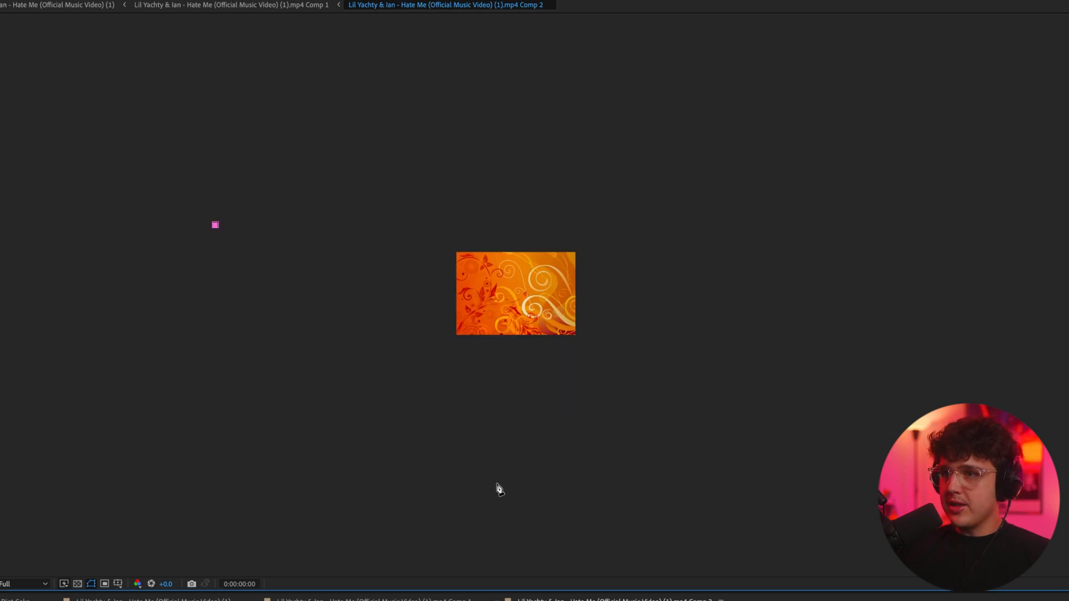
- Mask the swirl overlay with a Pen mask, keyframe its path from small to large, and feather it heavily
left_click(215, 225)
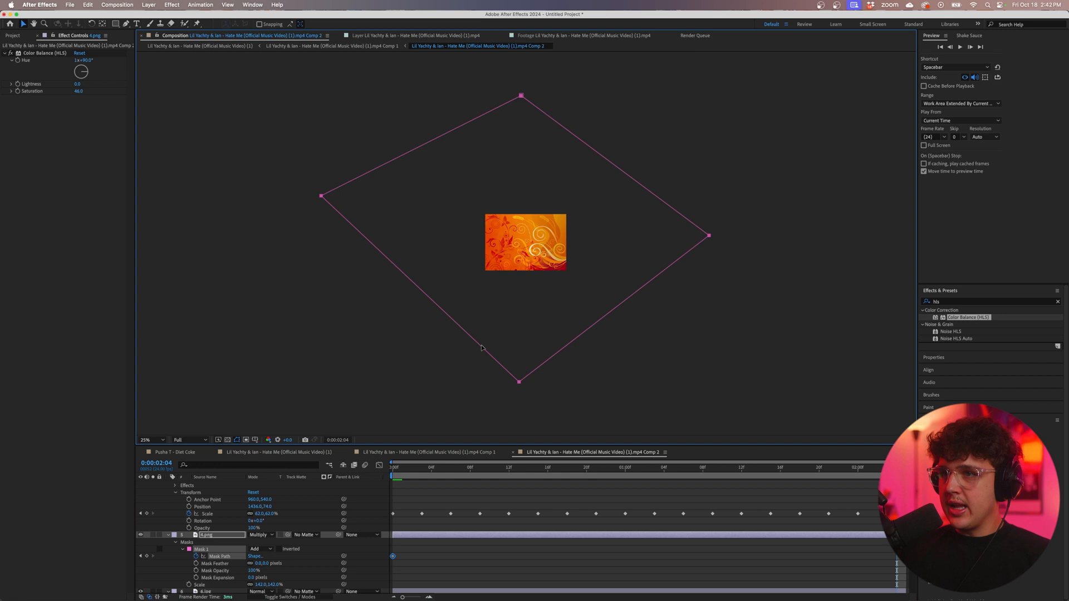
left_click(392, 467)
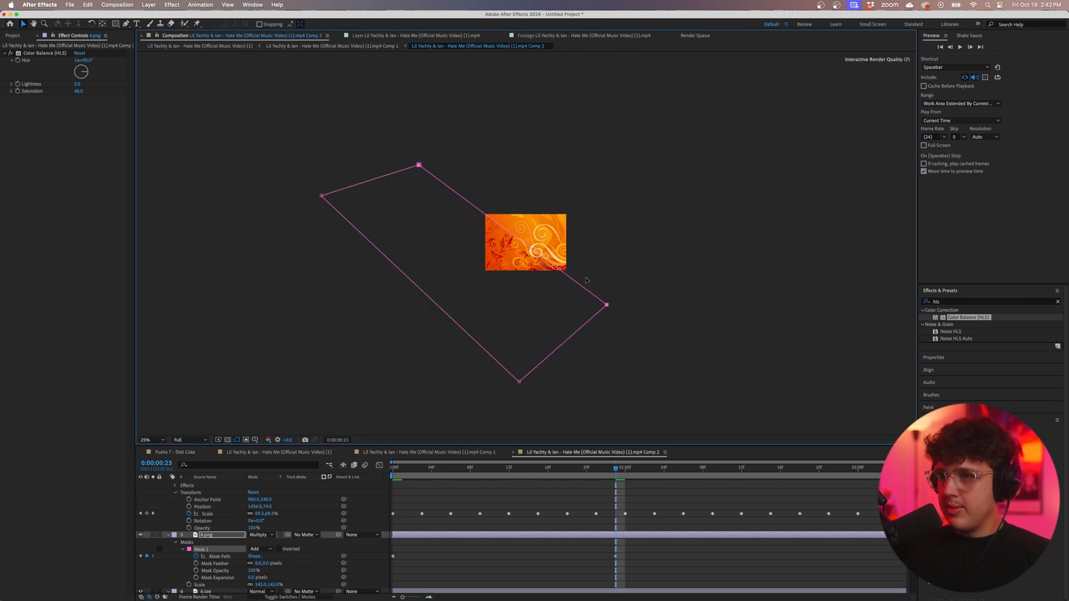
left_click(391, 467)
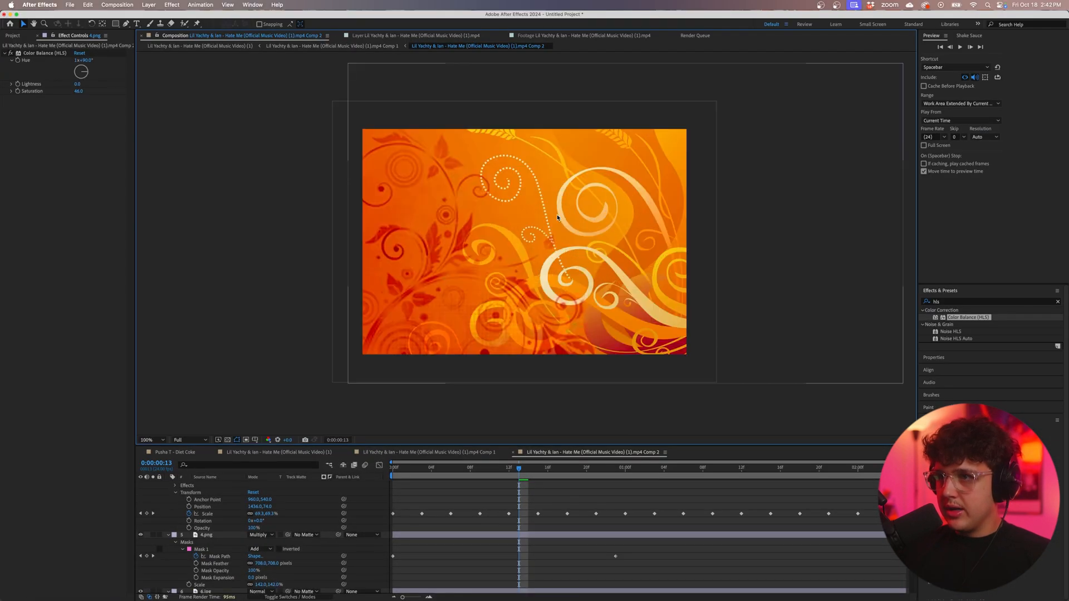
left_click(392, 467)
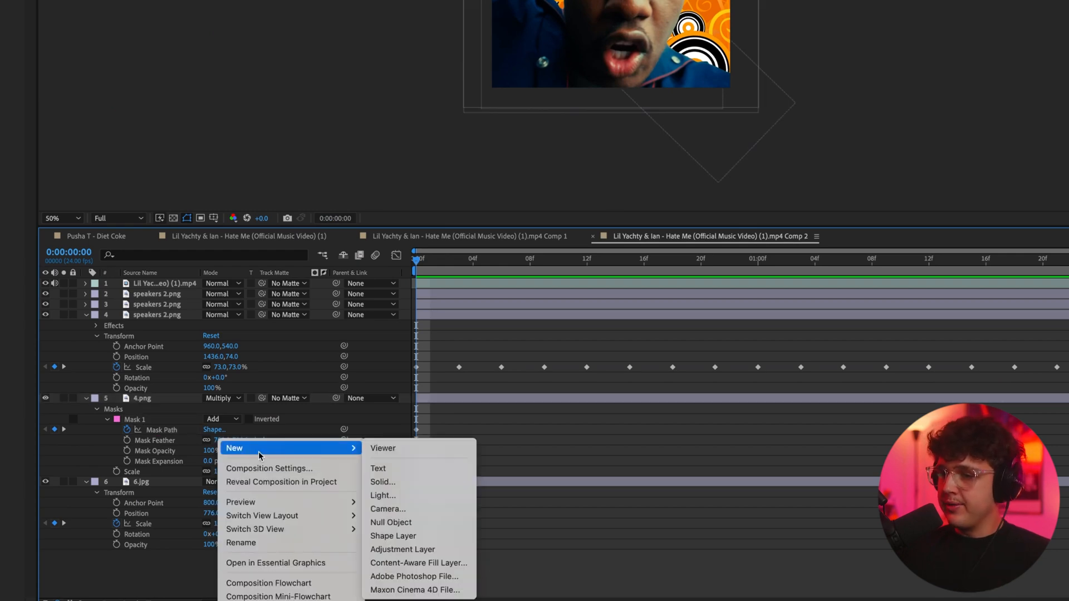
- Add an adjustment layer with the NTSC/VHS effect over the comp and search the effects for 'noise'
left_click(418, 562)
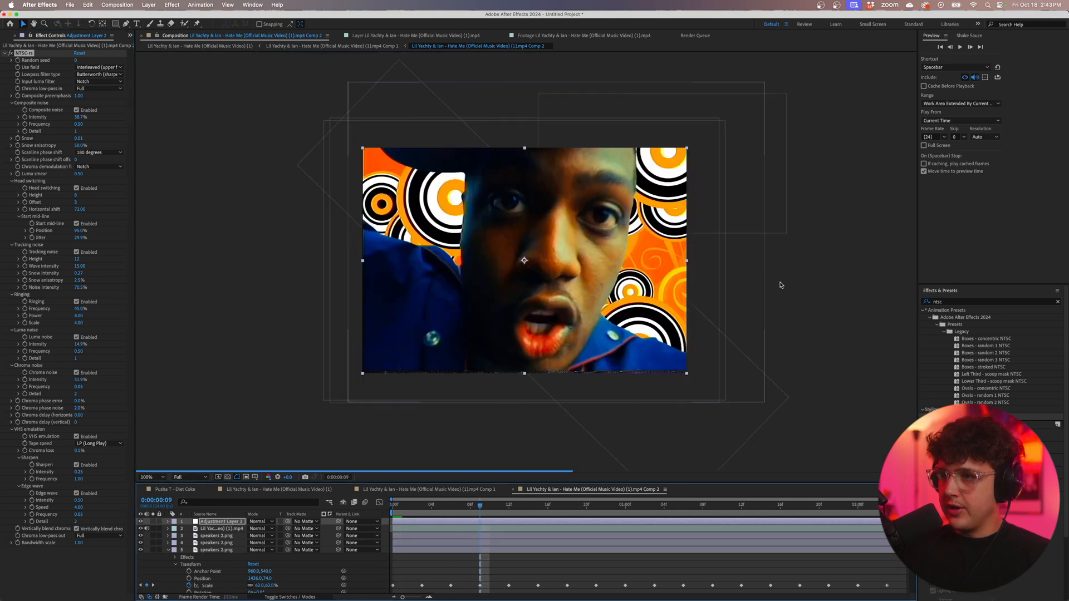
left_click(145, 477)
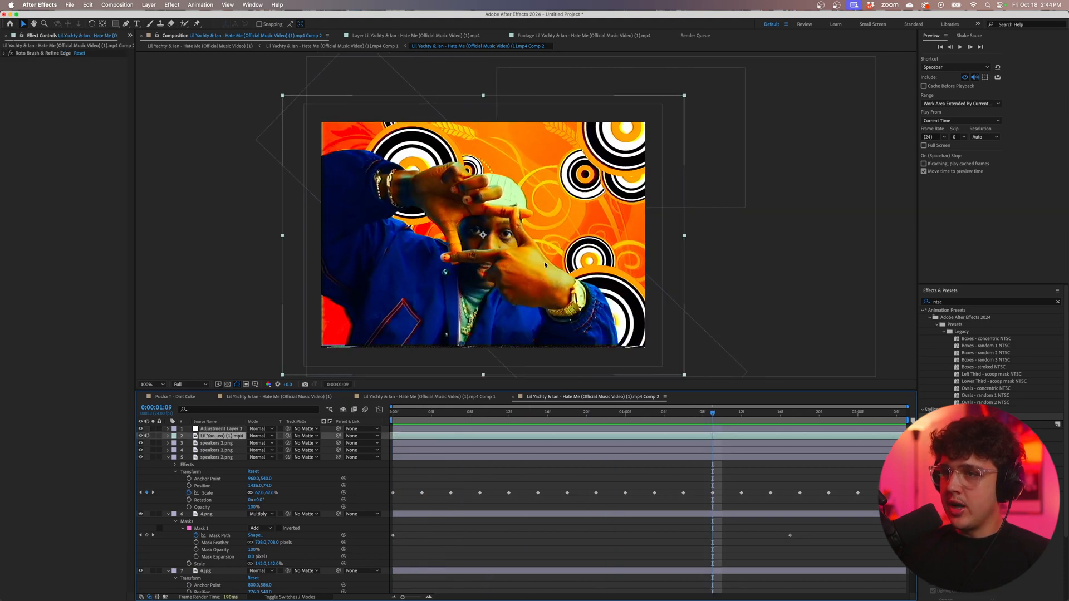
type("noise")
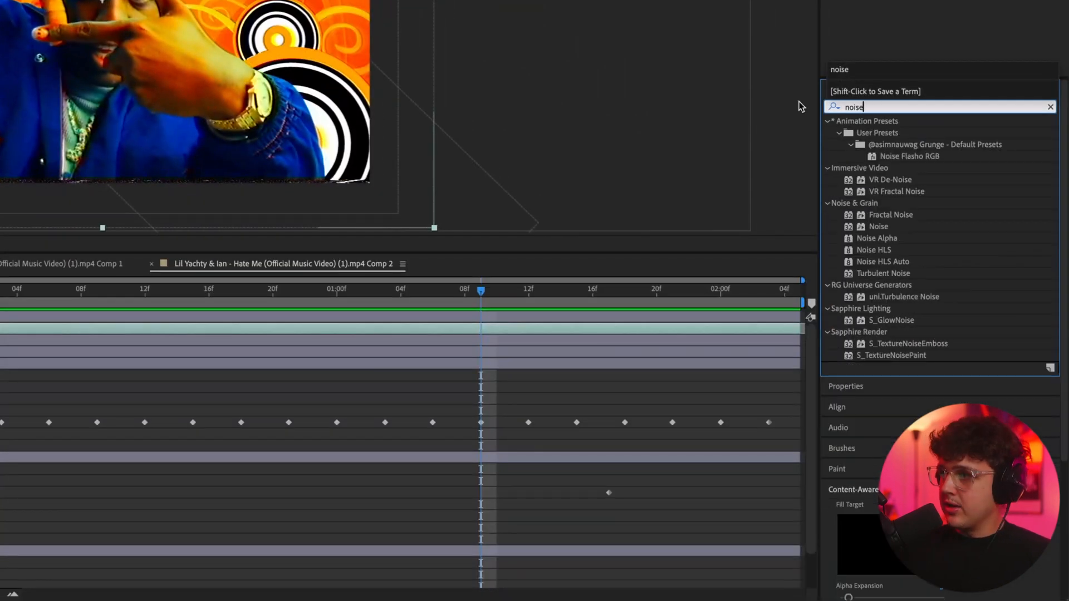